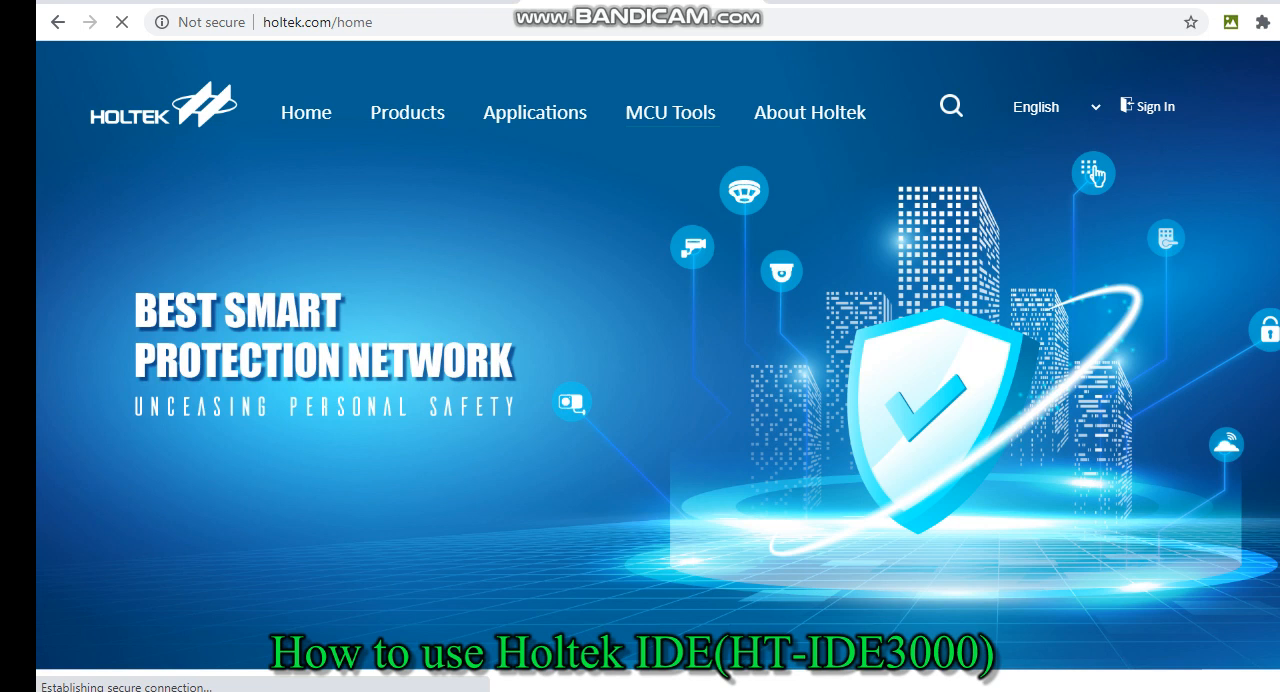
- Go to the MCU Tools page and scroll to its Hardware and Software tool lists
left_click(670, 112)
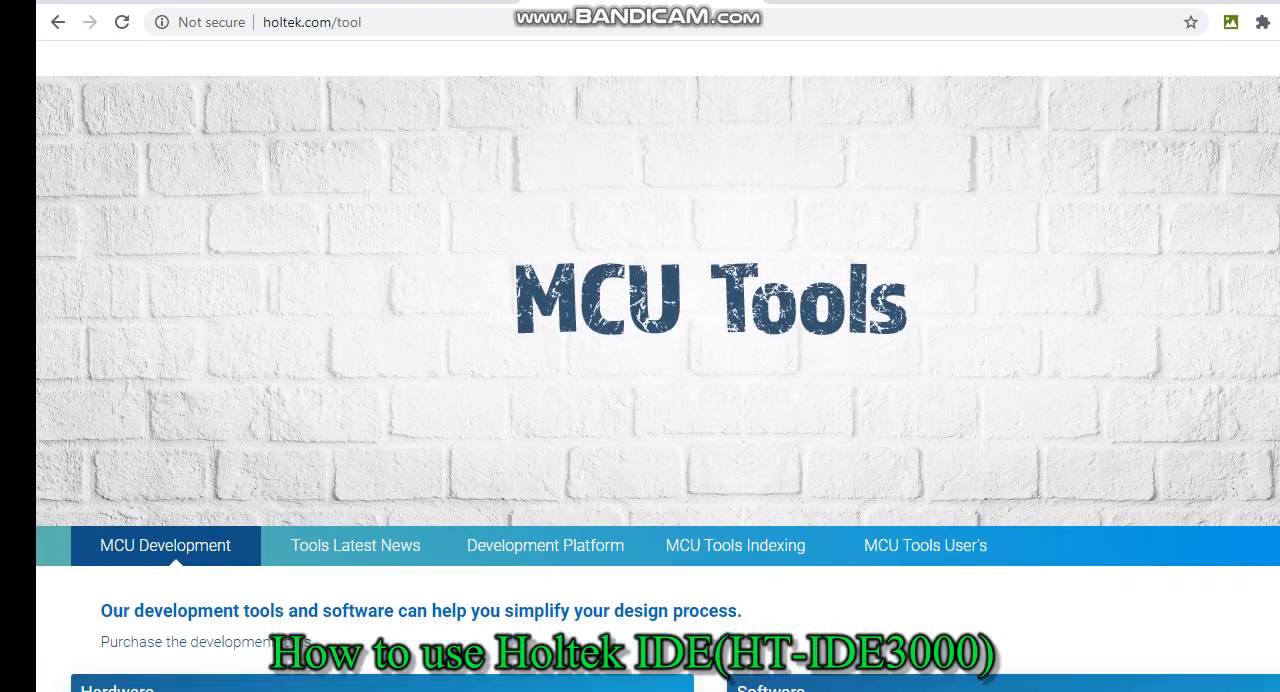
scroll("down", 3)
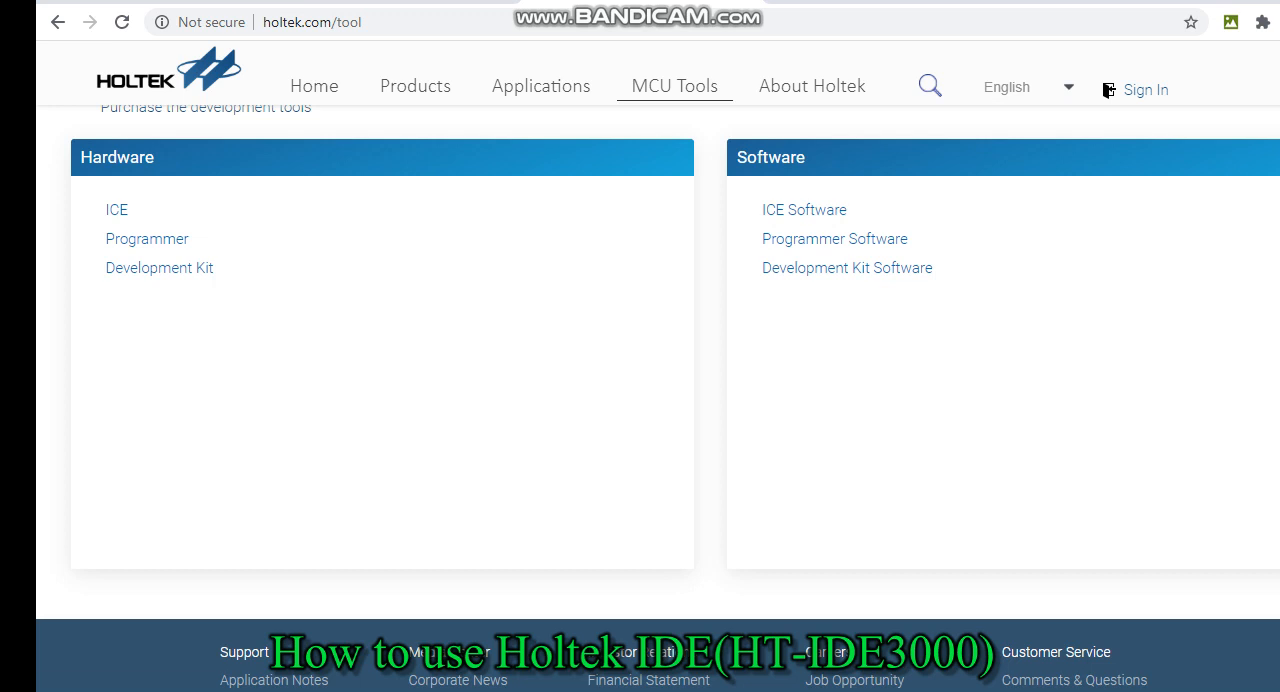
- Go to the ICE Software page listing HT-IDE3000 and scroll through its downloads
left_click(804, 208)
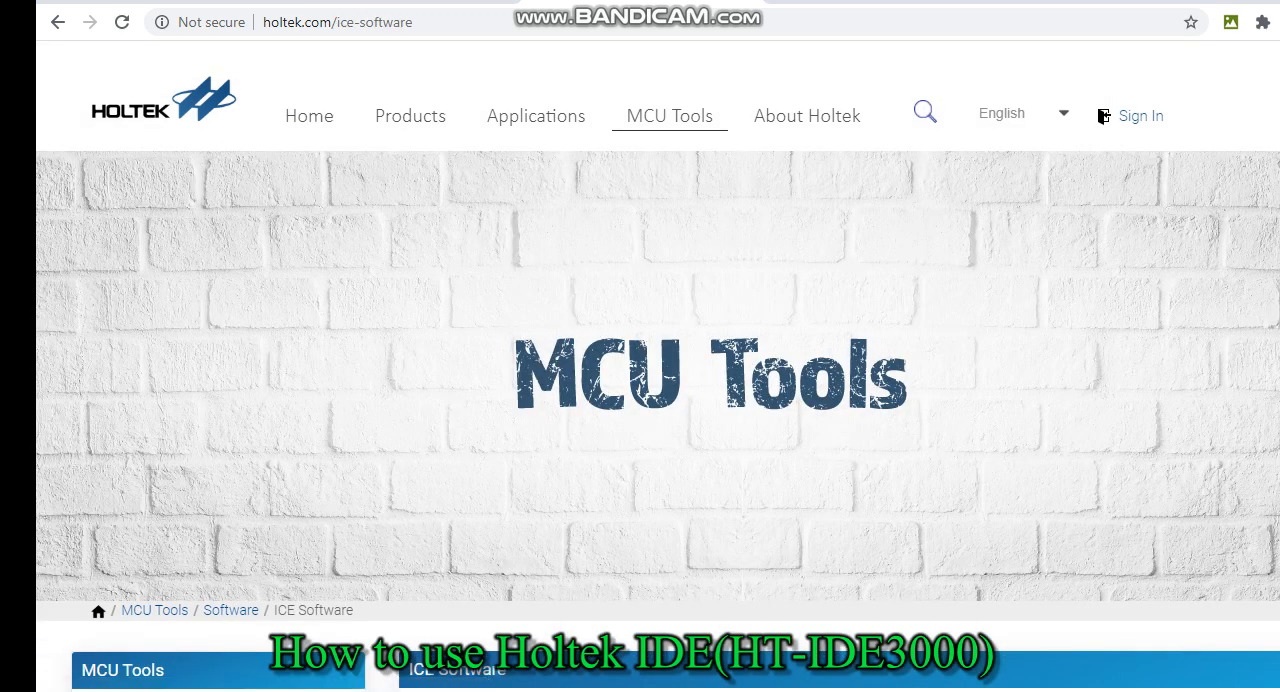
scroll("down", 3)
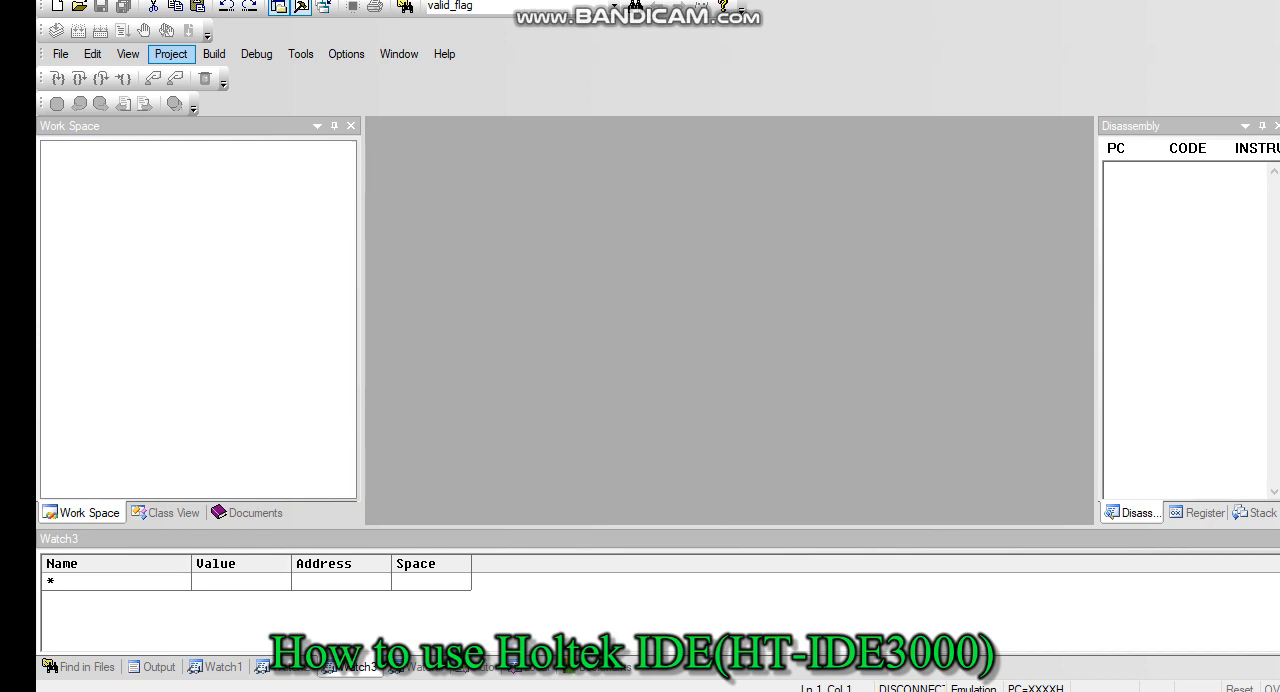
- Start a new project named test55 targeting the HT66F0185 MCU and proceed to the source-file step
left_click(170, 52)
type("tes")
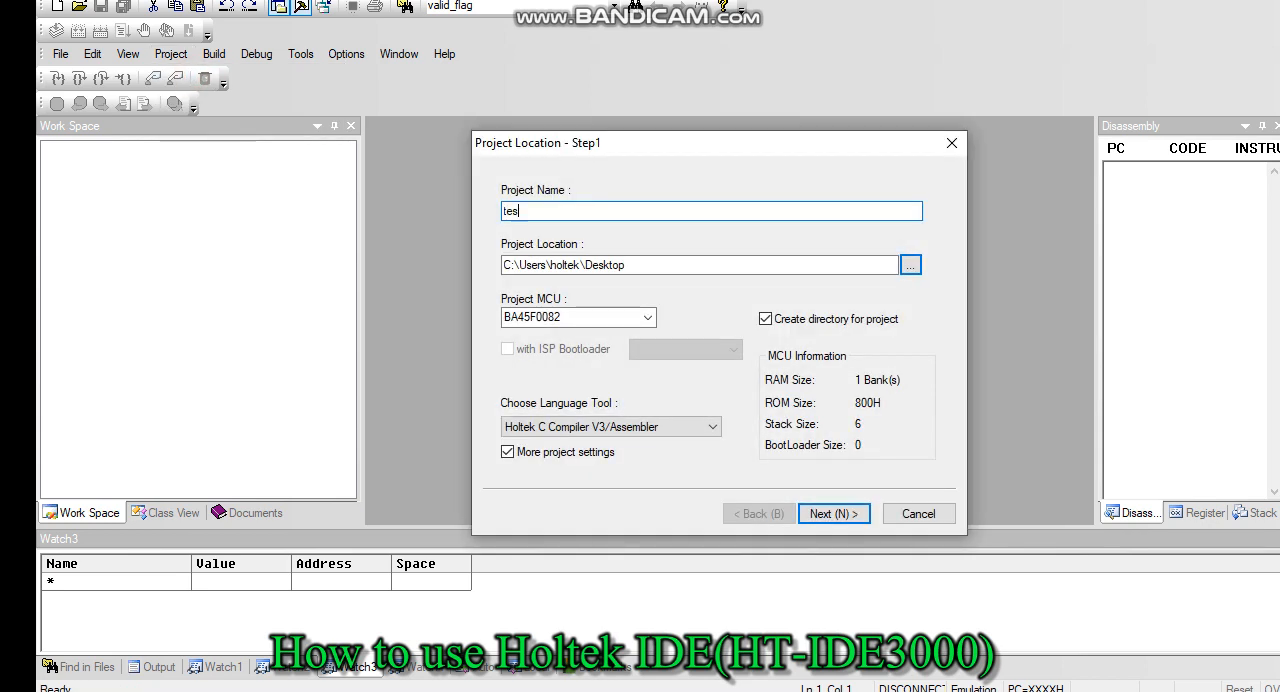
type("t55")
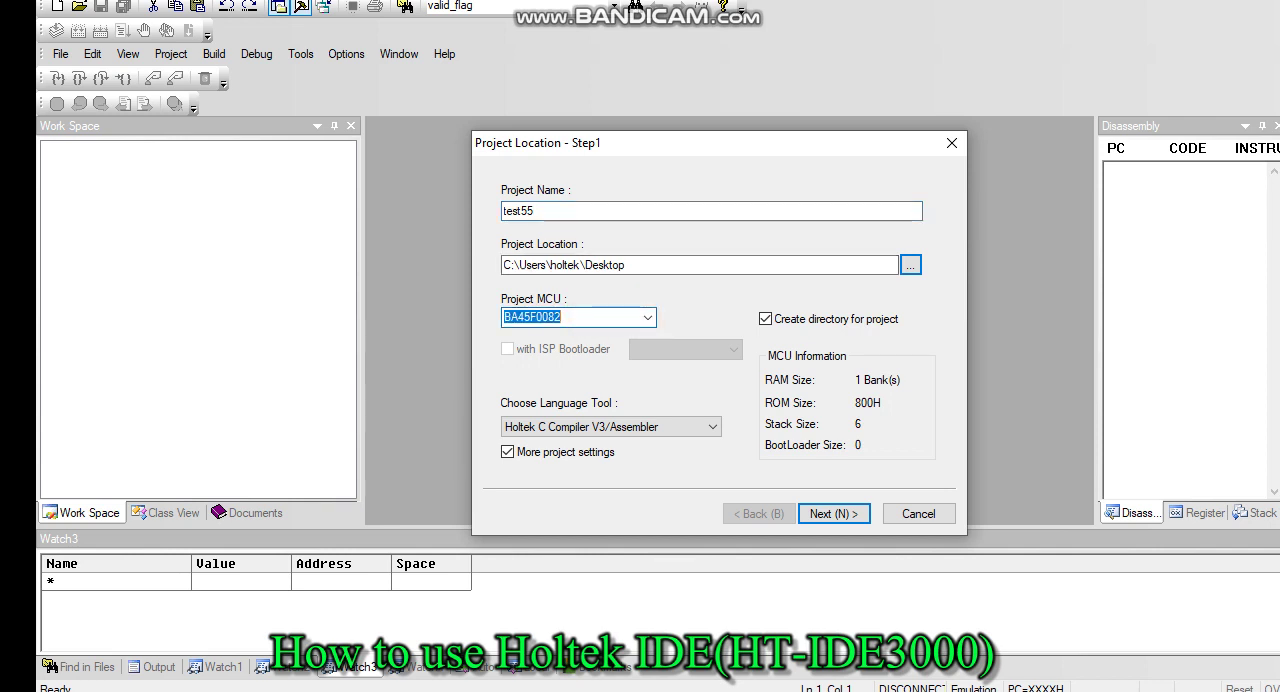
left_click(648, 316)
type("HT66F018")
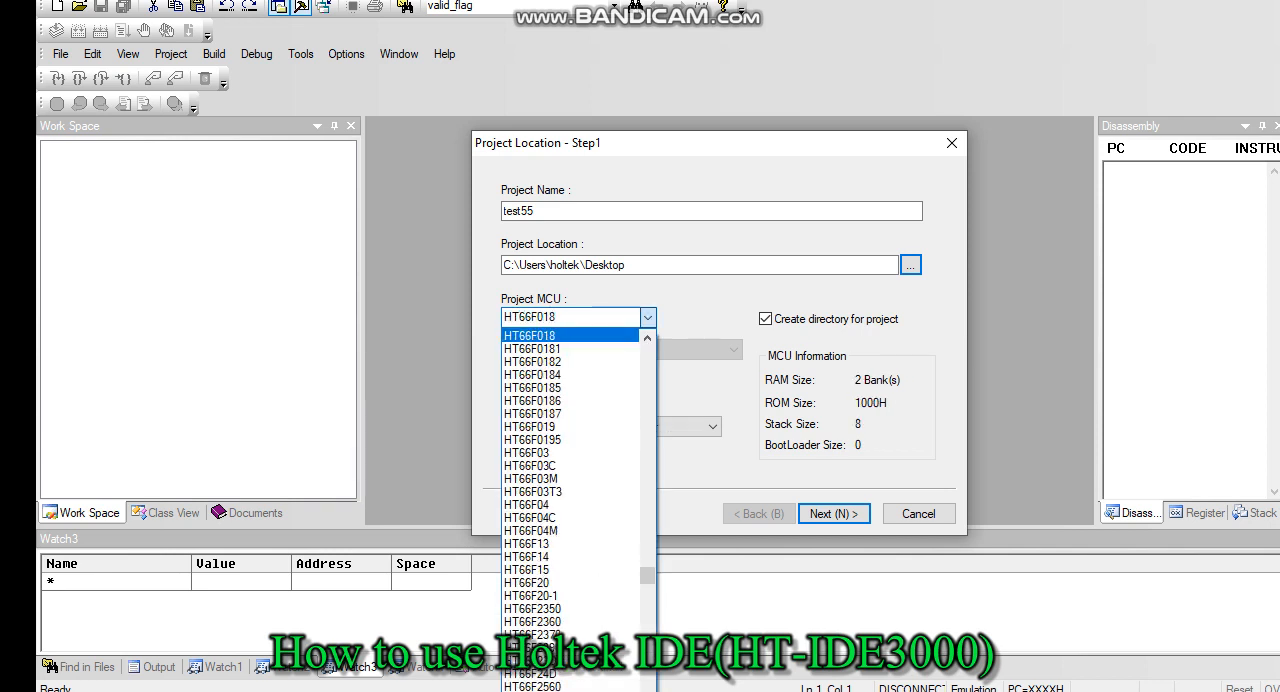
left_click(532, 388)
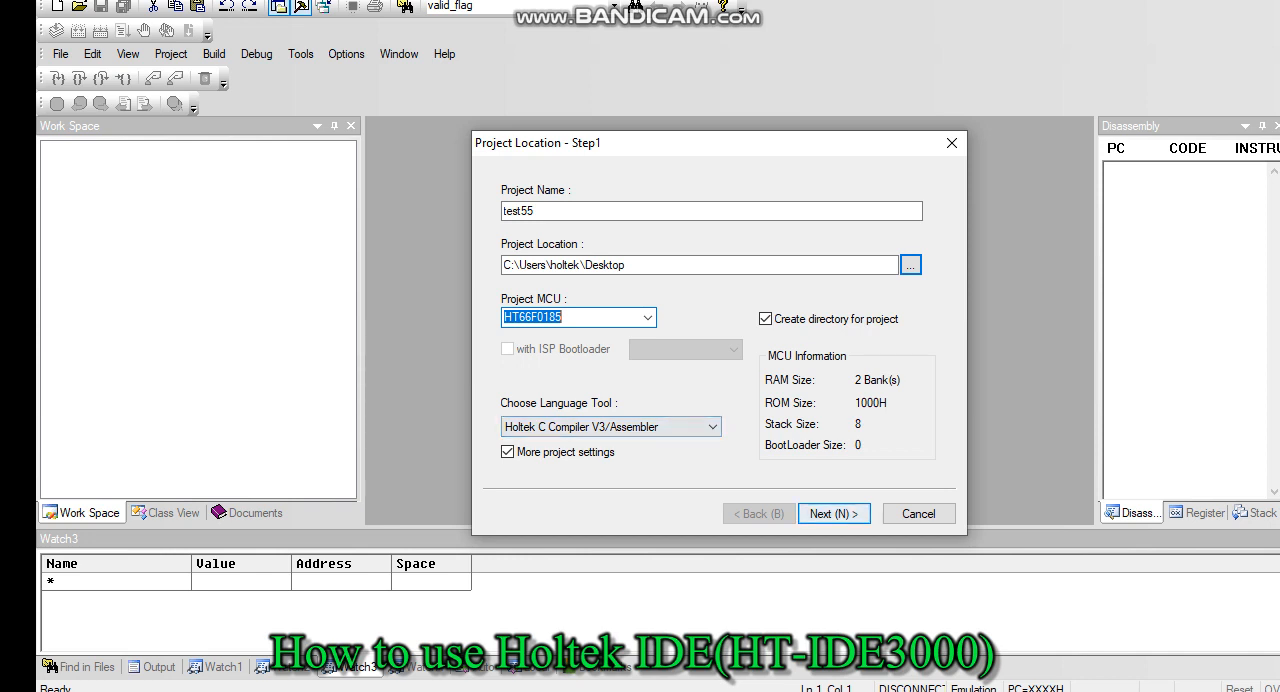
left_click(832, 512)
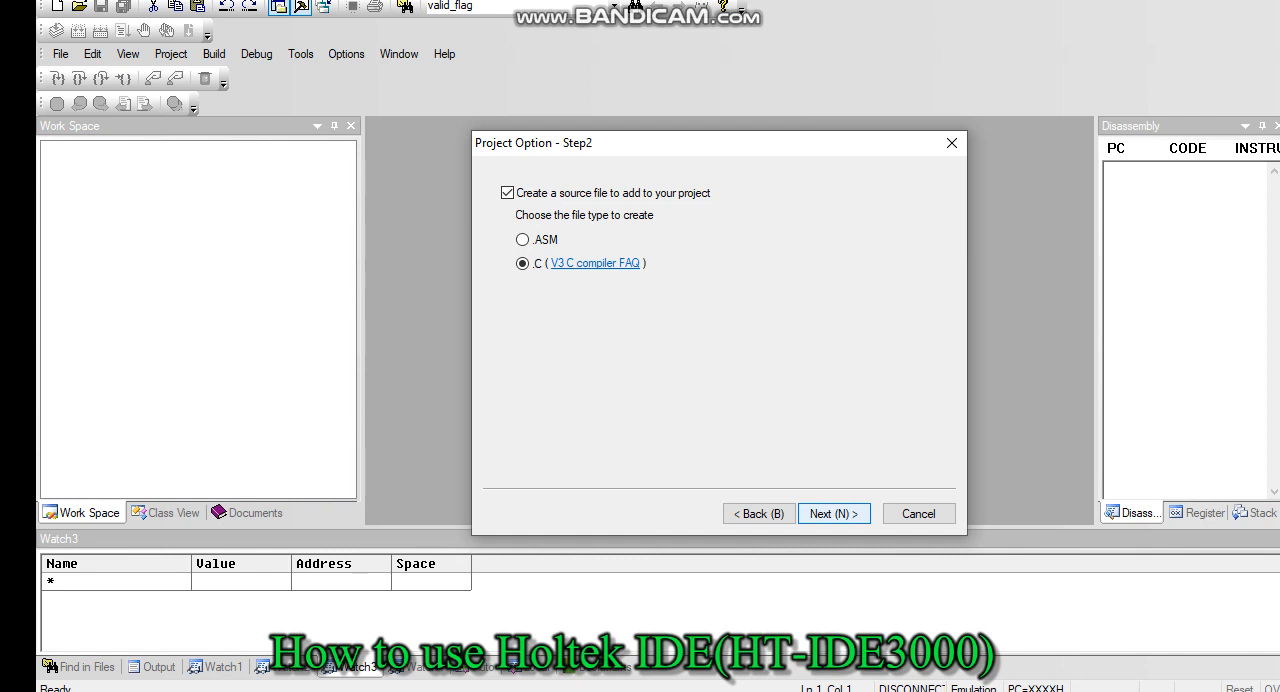
- Keep C as the source type and the default names test55.c and HT66F0185.h, finishing the wizard
left_click(832, 512)
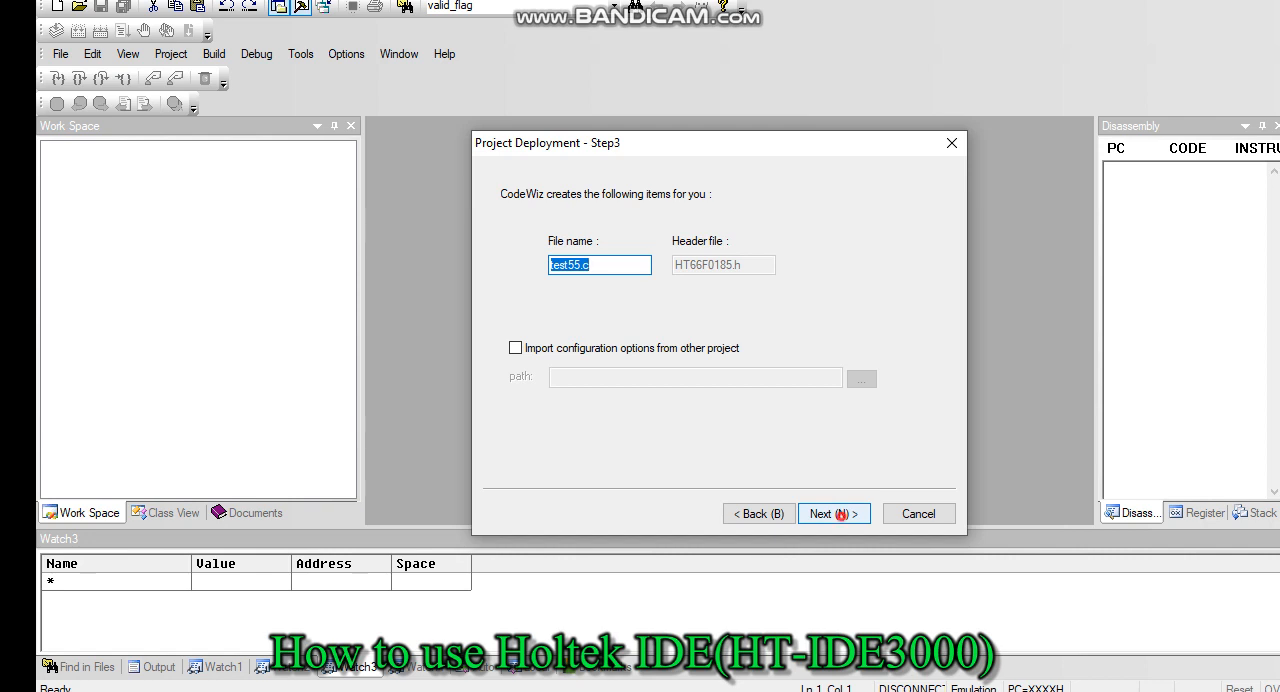
left_click(828, 512)
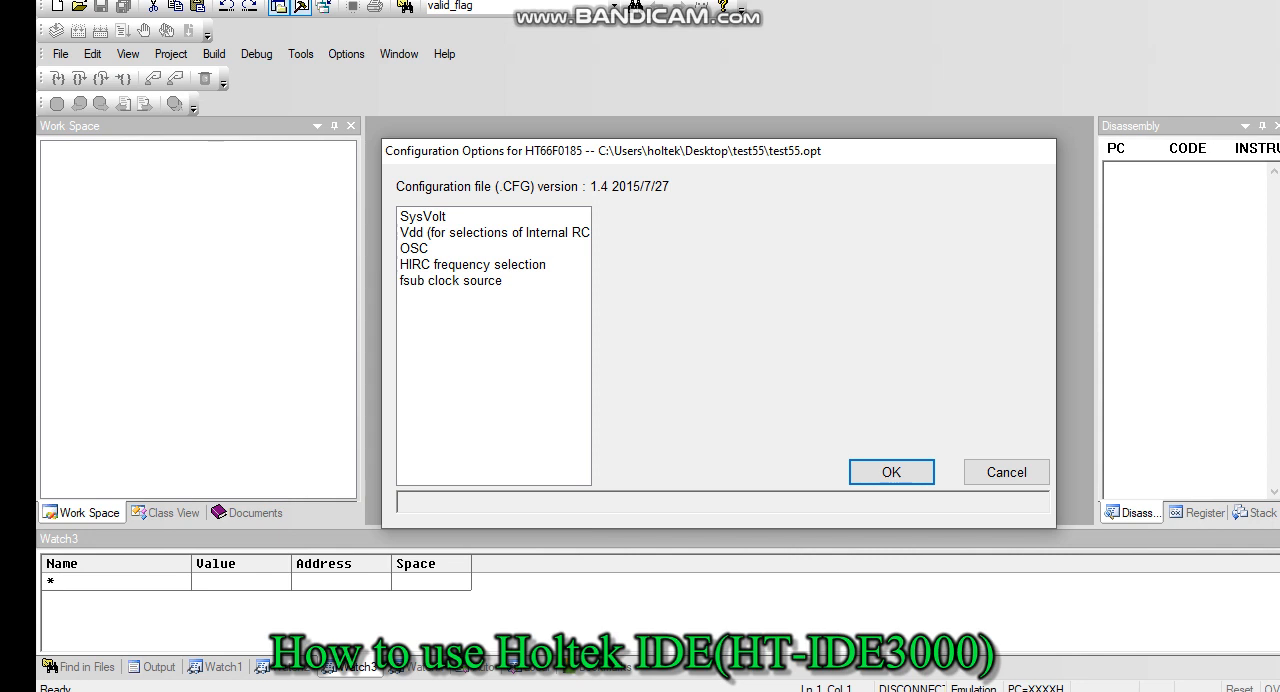
- Review SysVolt 5 V, Vdd for internal RC, OSC and the 8MHz HIRC frequency settings
left_click(422, 216)
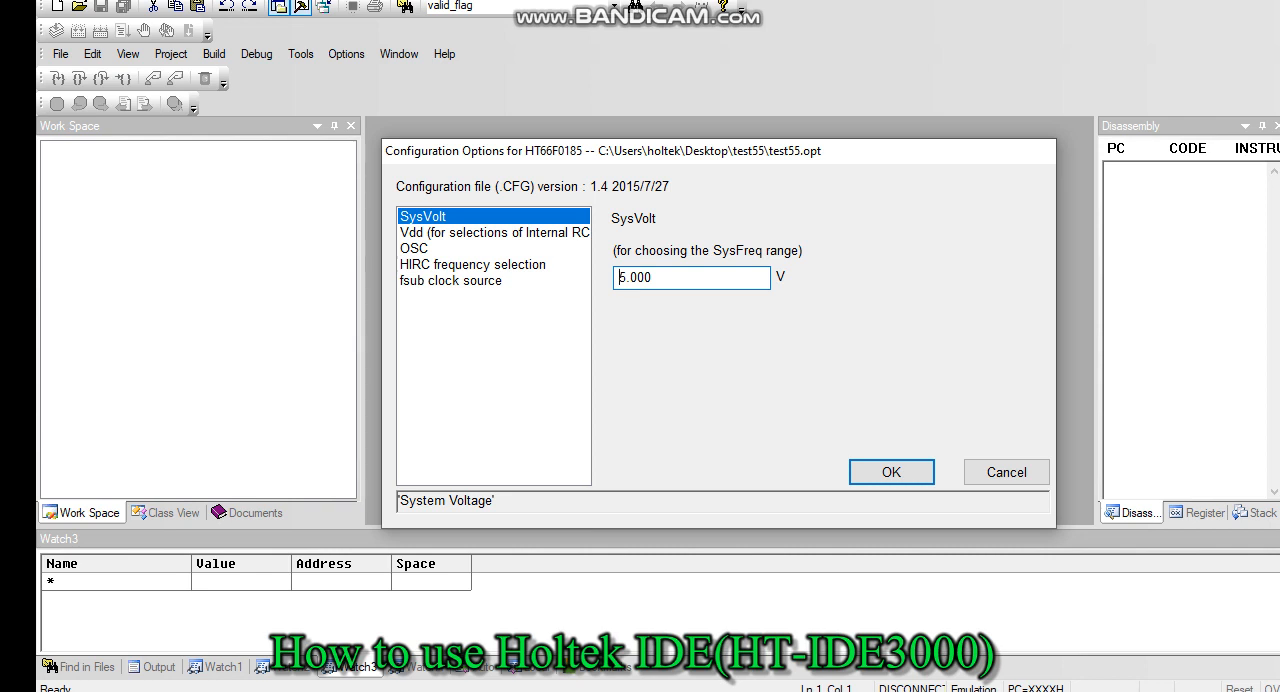
left_click(494, 232)
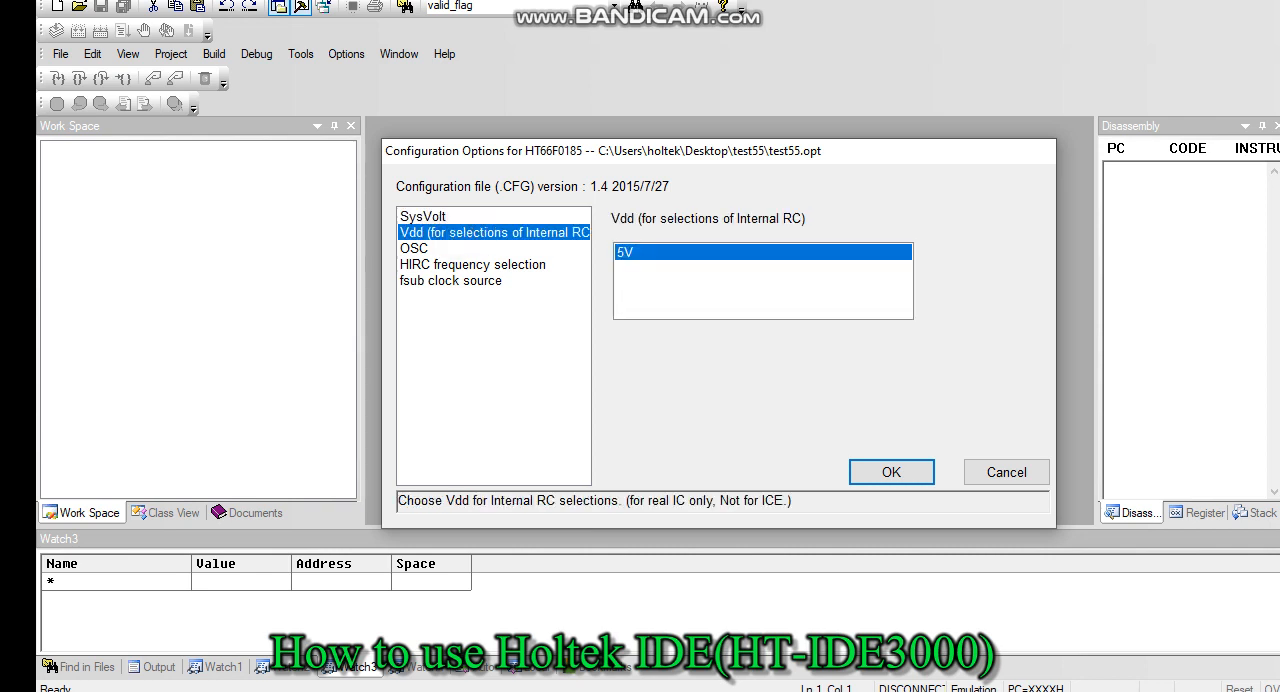
left_click(414, 248)
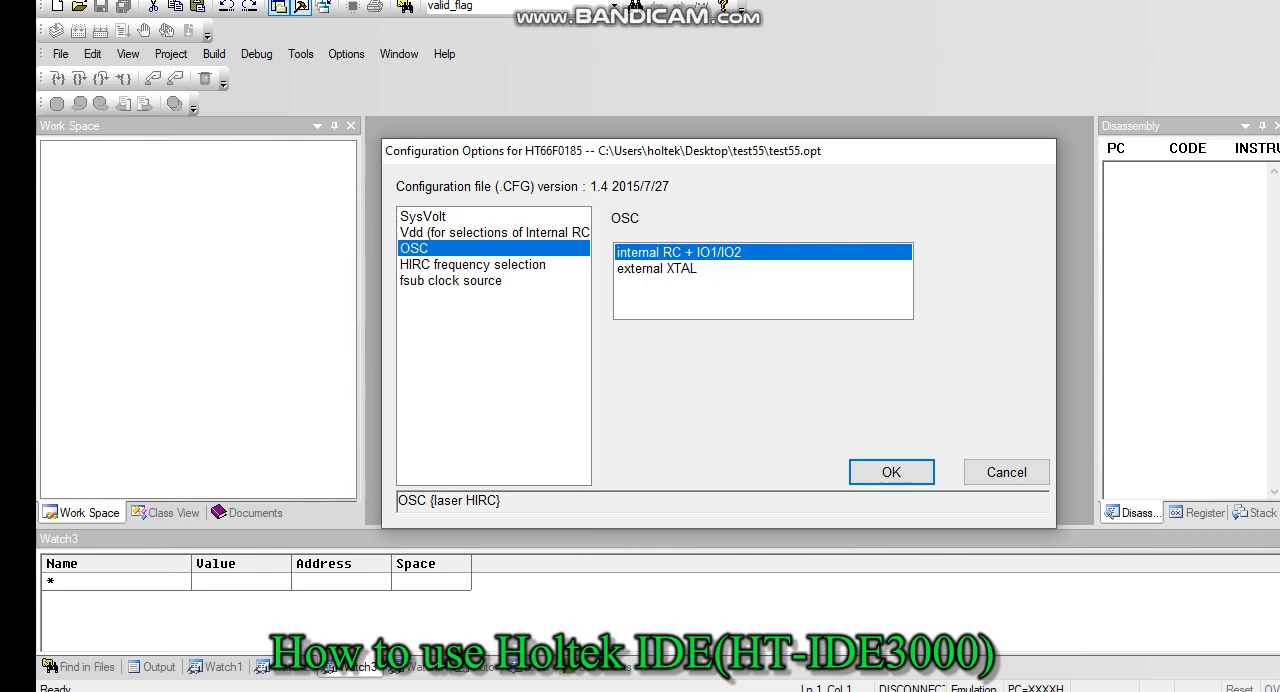
left_click(472, 264)
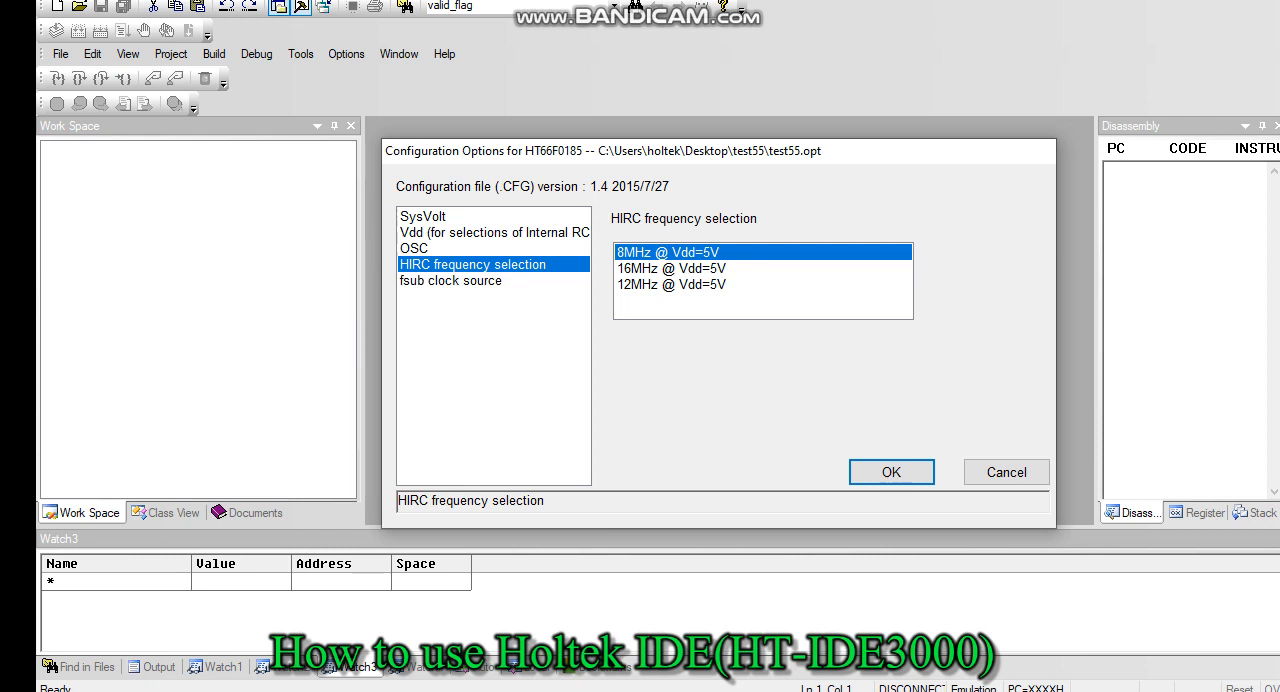
- Leave LIRC as the fsub clock source and accept the configuration options
left_click(452, 280)
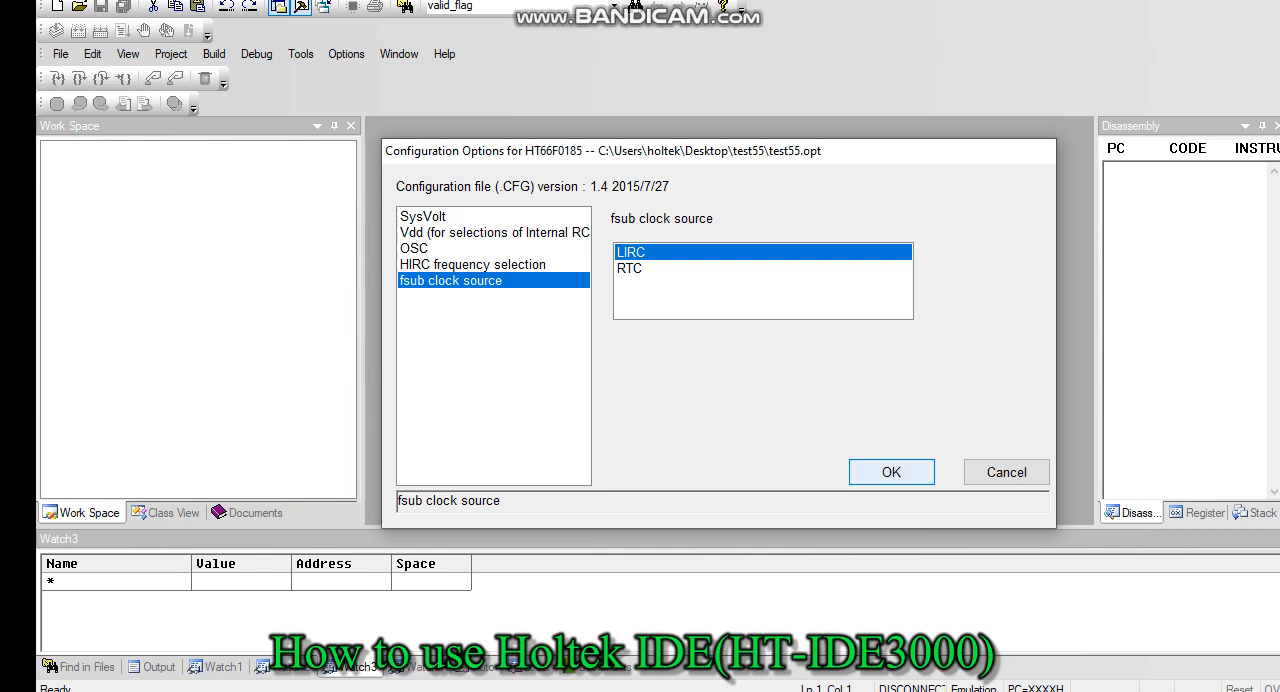
left_click(890, 472)
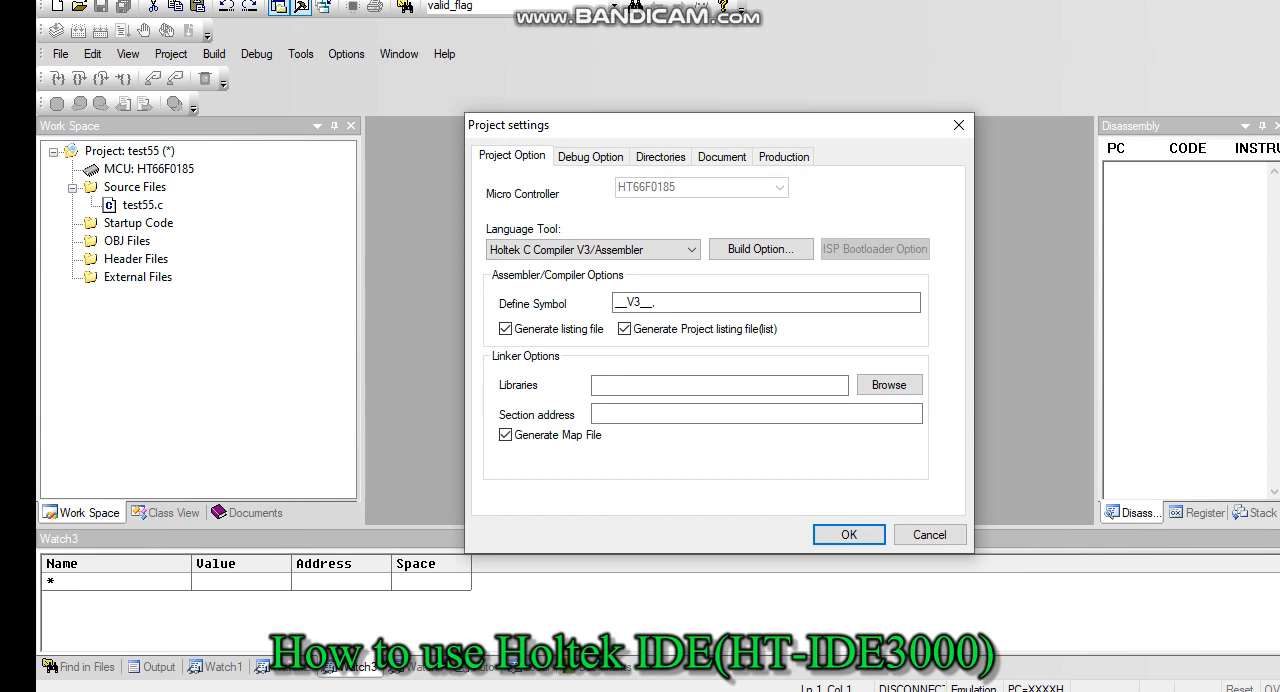
- Accept the project settings and maximize test55.c showing its empty main()
left_click(848, 534)
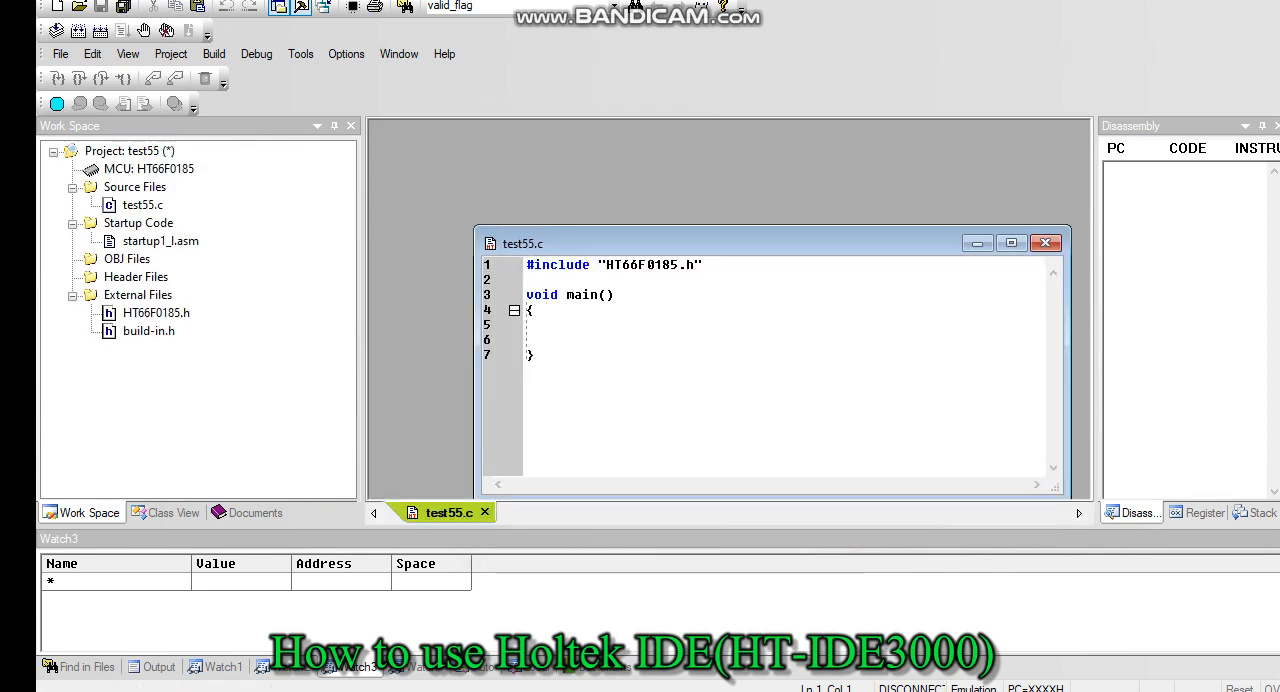
left_click(1012, 242)
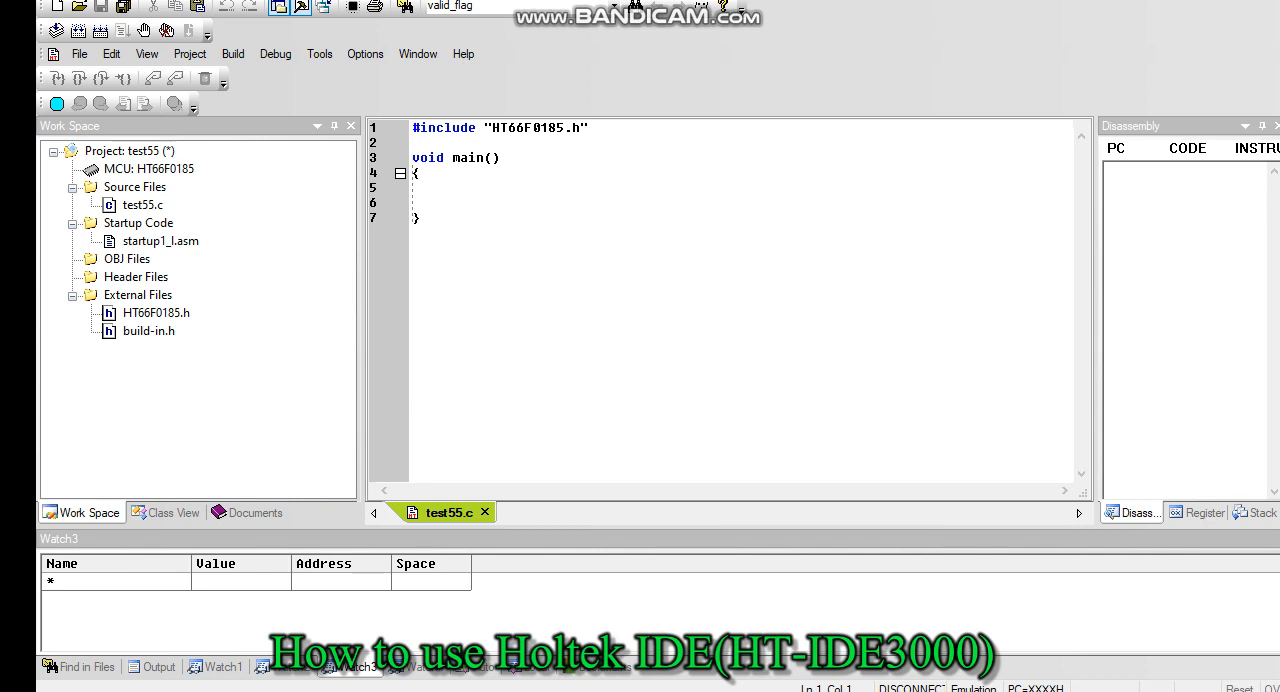